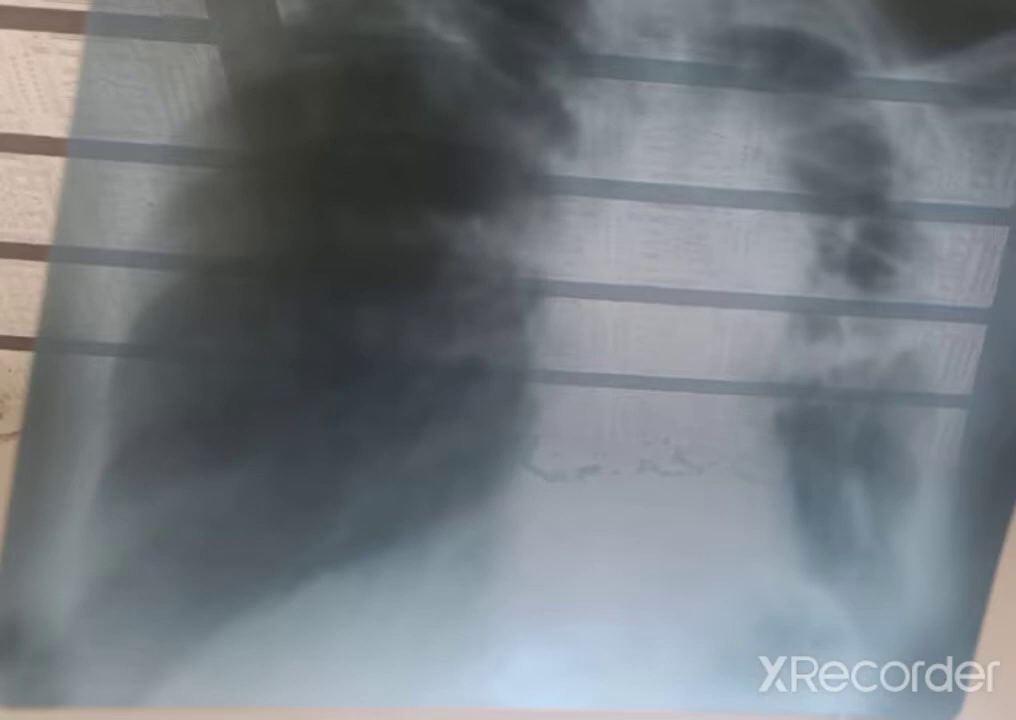
Step: Trace freehand purple outlines around the left and right lung fields on the X-ray
click(236, 656)
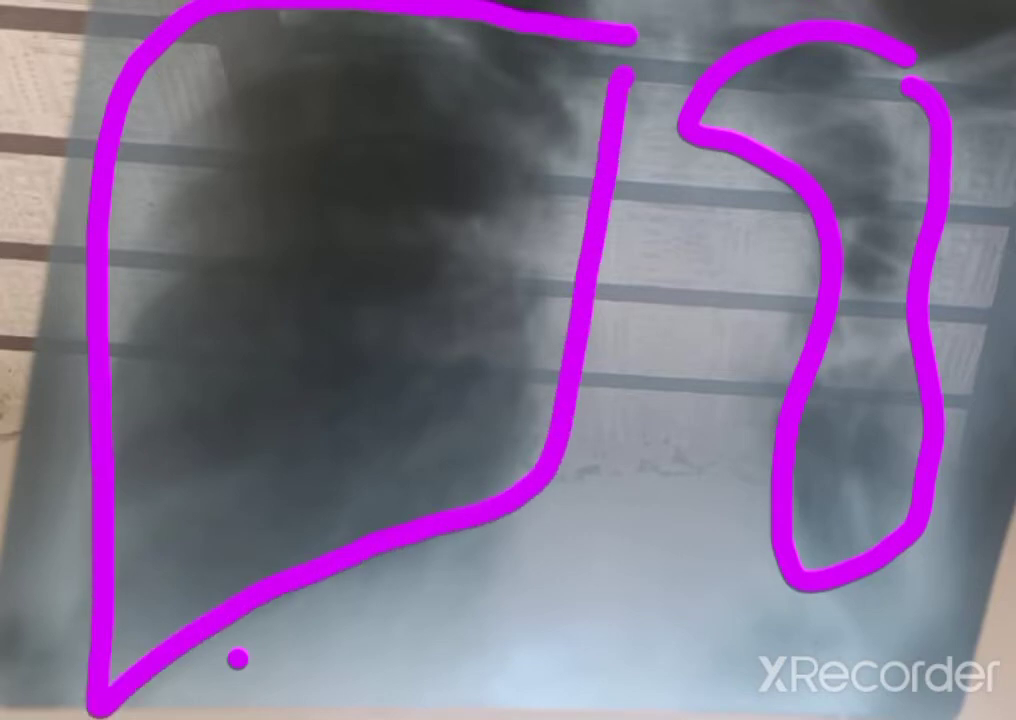
Step: Erase the purple lung outlines, leaving the chest X-ray clean
click(548, 610)
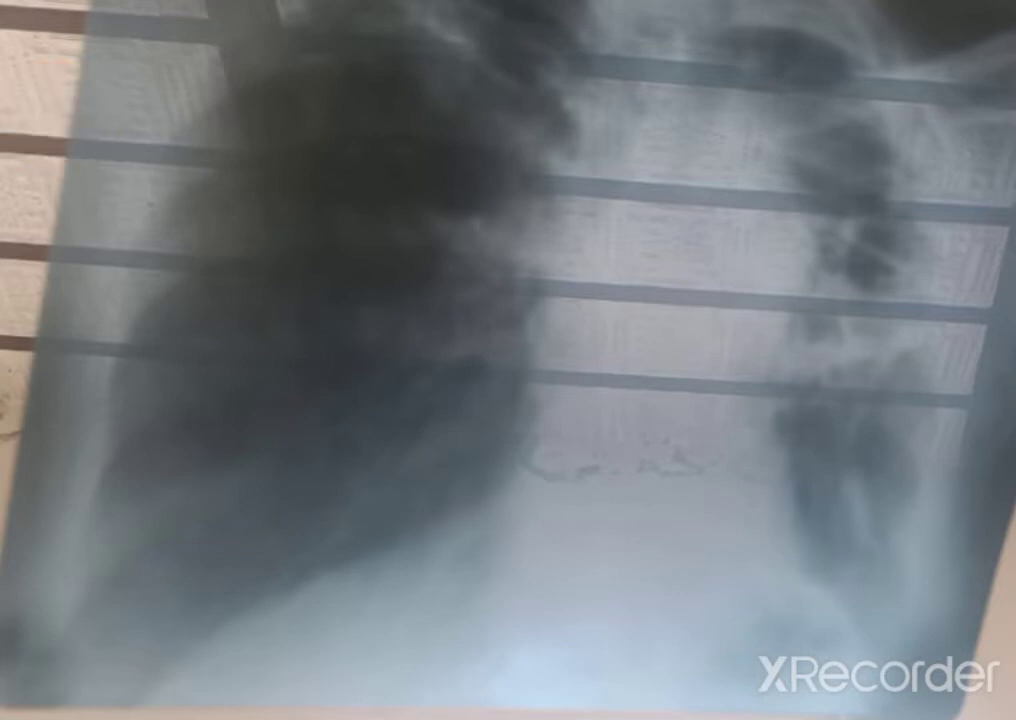
drag(904, 250, 776, 384)
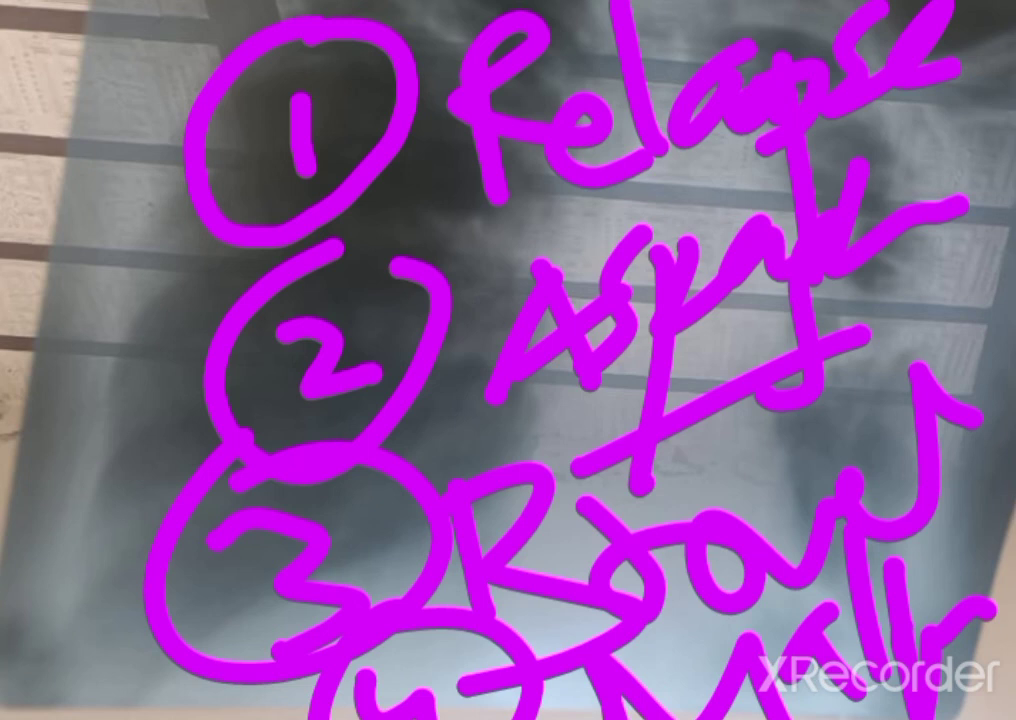
Step: Clear the handwritten purple differential-diagnosis list from the X-ray
click(56, 110)
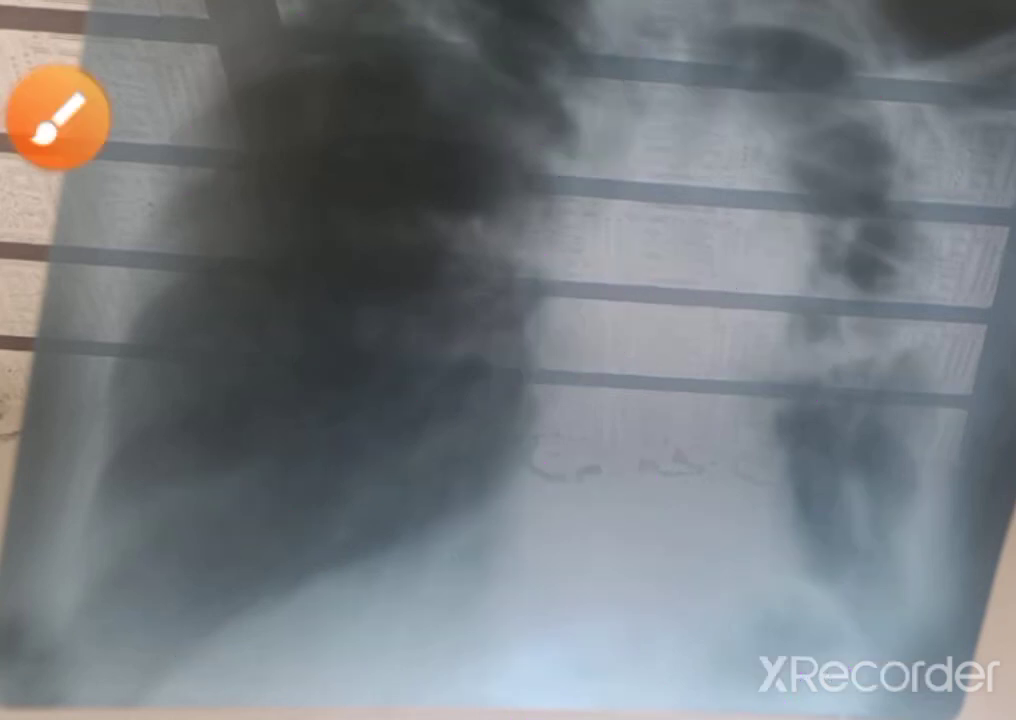